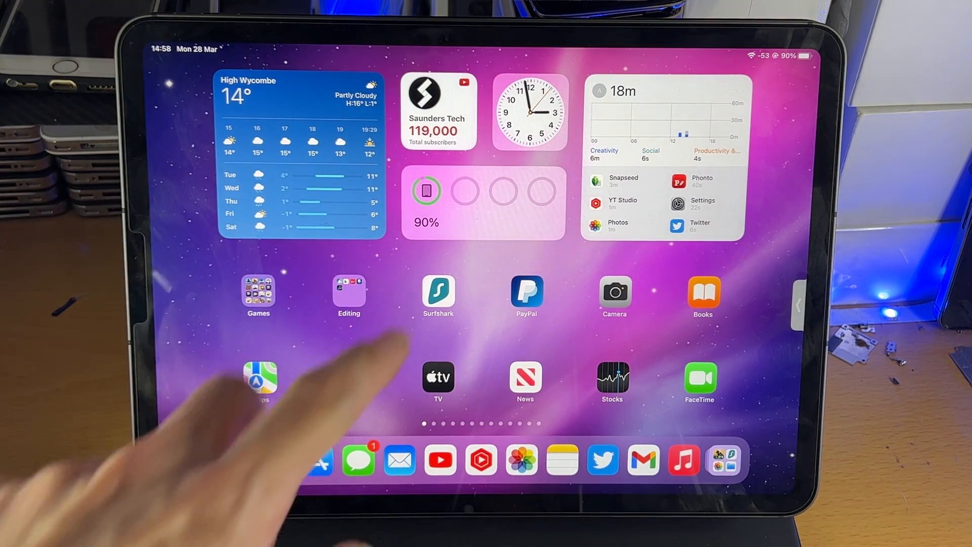
text(measure)
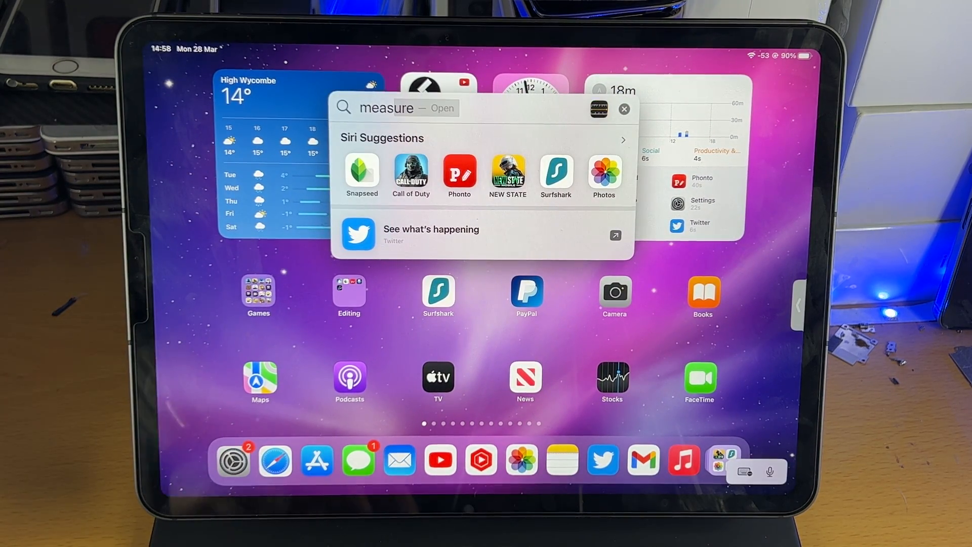